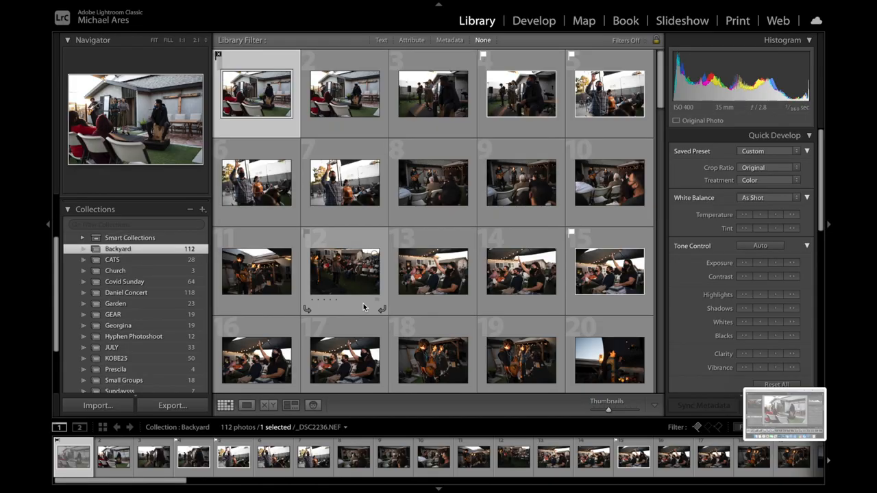
# Show the DSC2237 musicians-beside-the-house photo large on its own in Loupe view
pyautogui.click(247, 406)
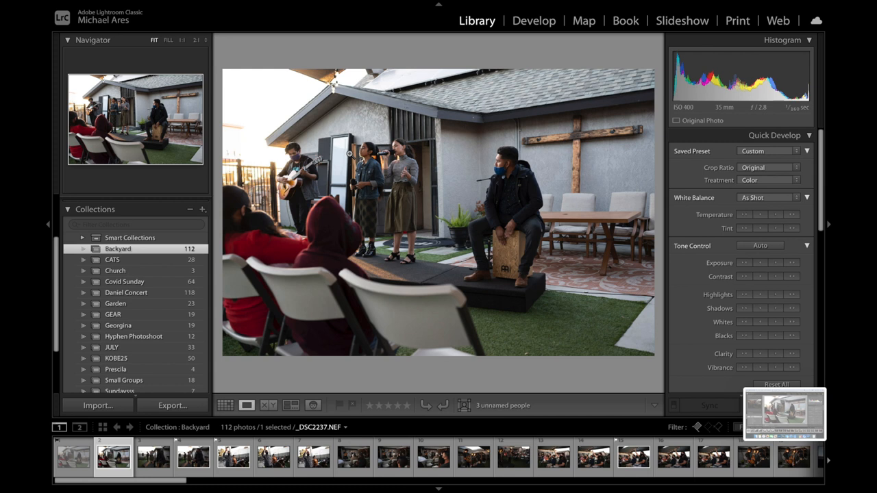
pyautogui.moveTo(337, 145)
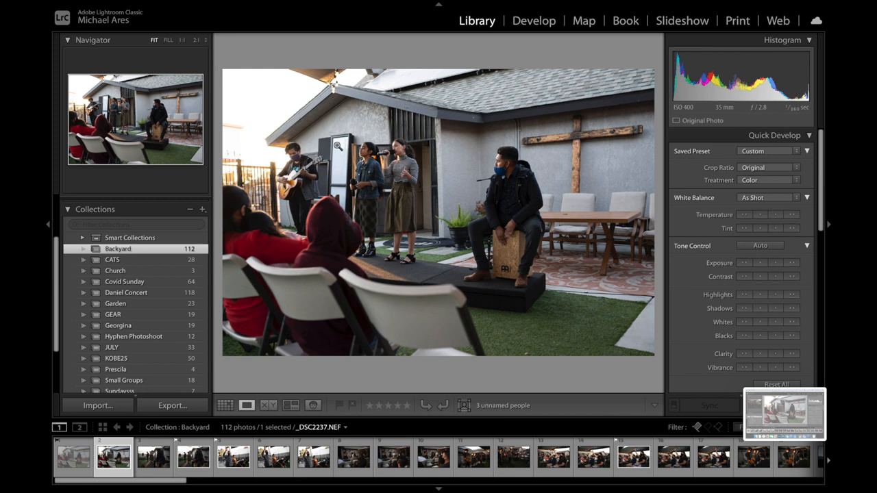
pyautogui.moveTo(601, 153)
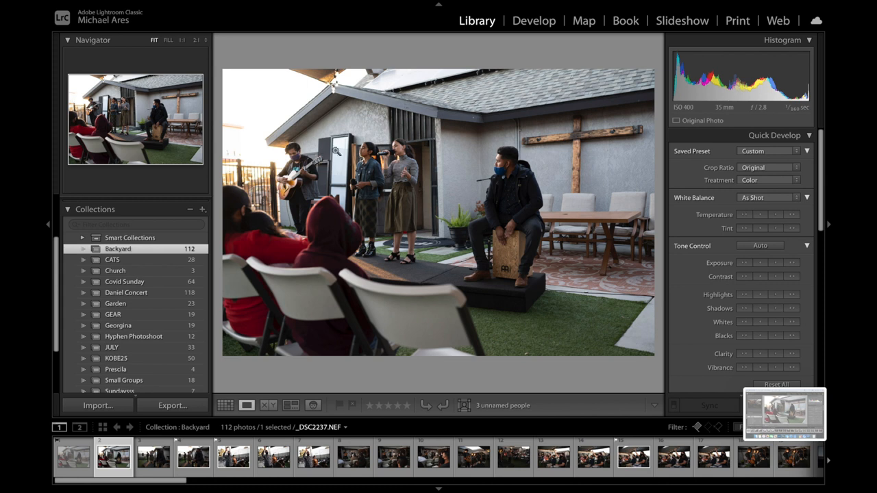
pyautogui.moveTo(365, 173)
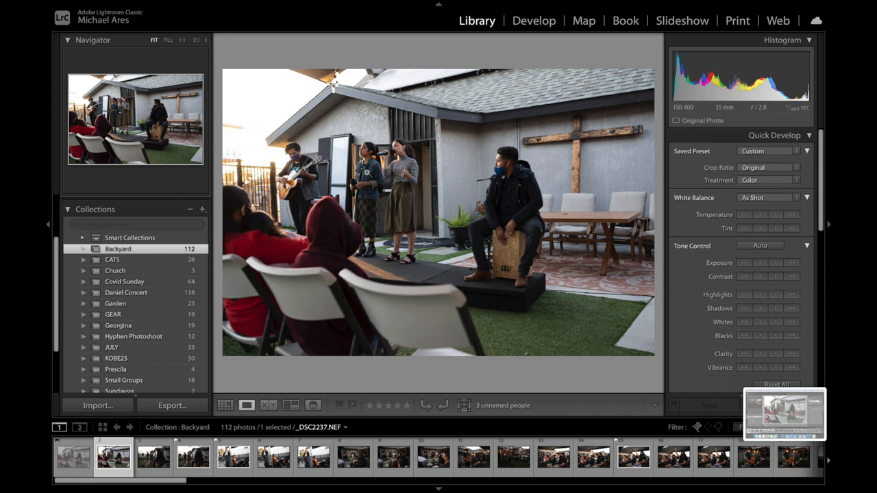
pyautogui.moveTo(416, 184)
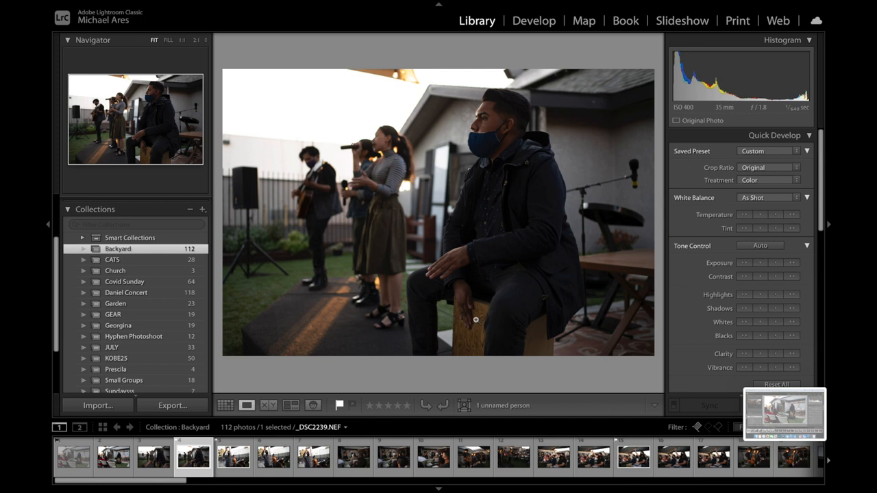
pyautogui.moveTo(429, 354)
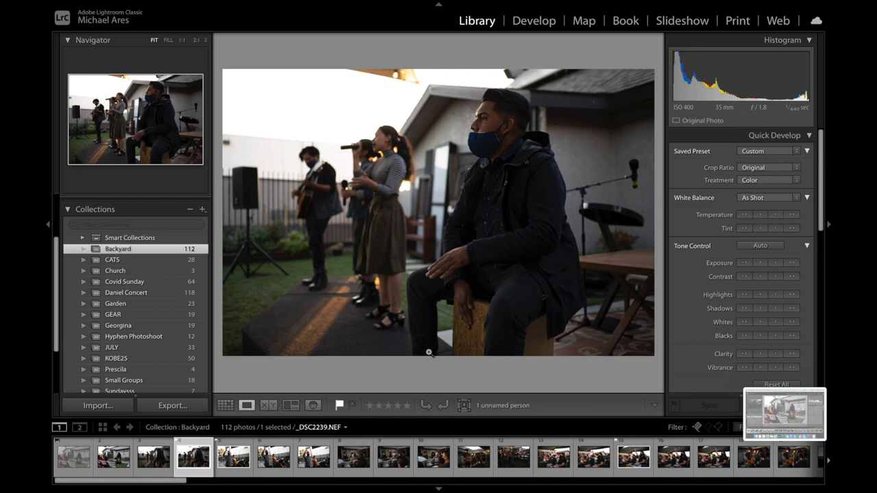
pyautogui.moveTo(509, 198)
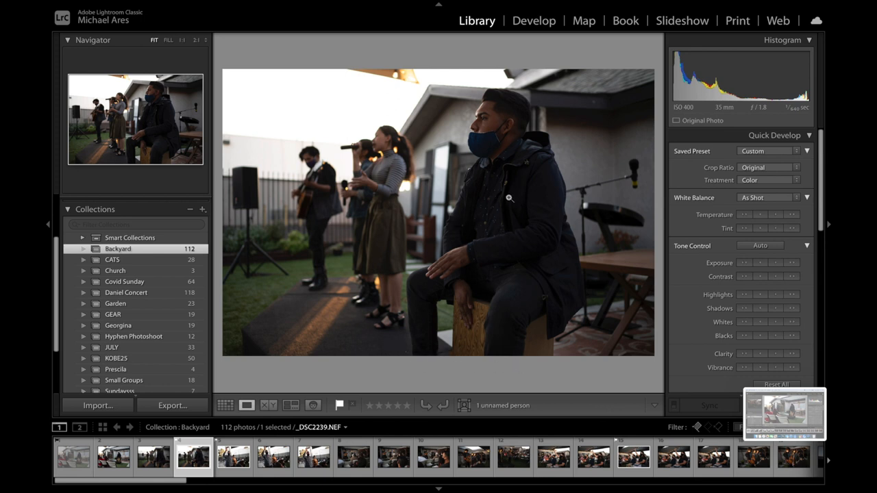
pyautogui.moveTo(362, 178)
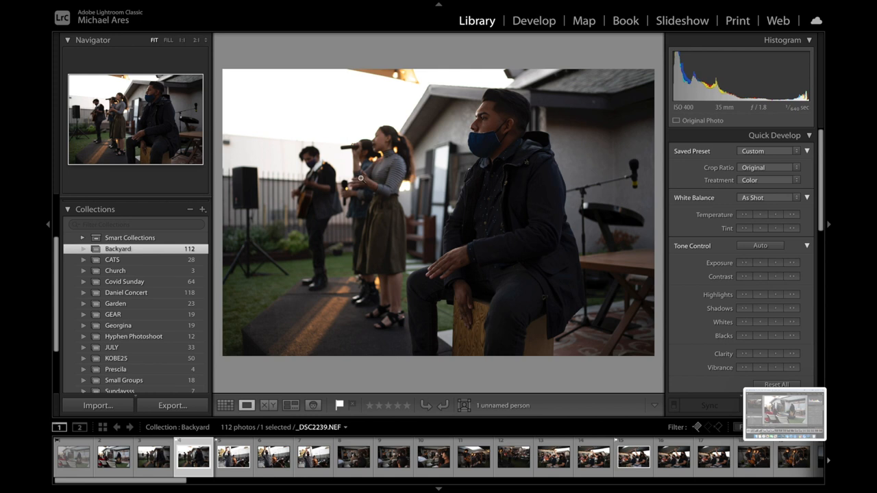
pyautogui.moveTo(326, 211)
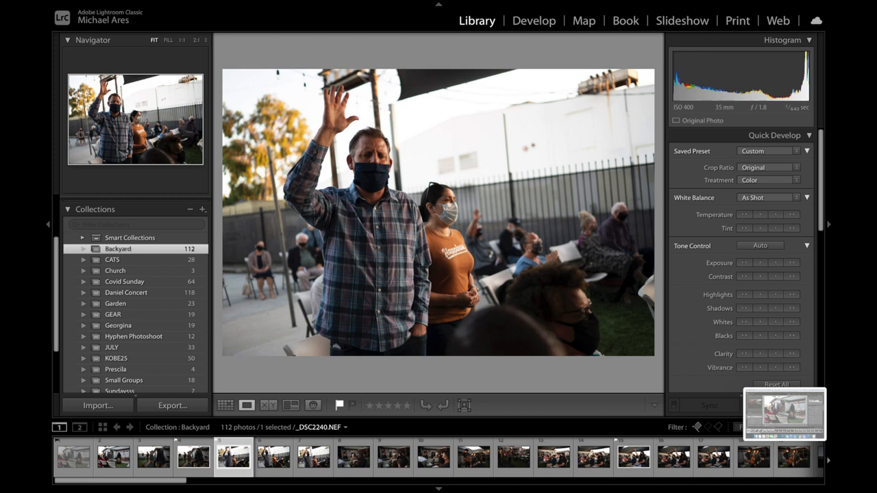
pyautogui.moveTo(353, 88)
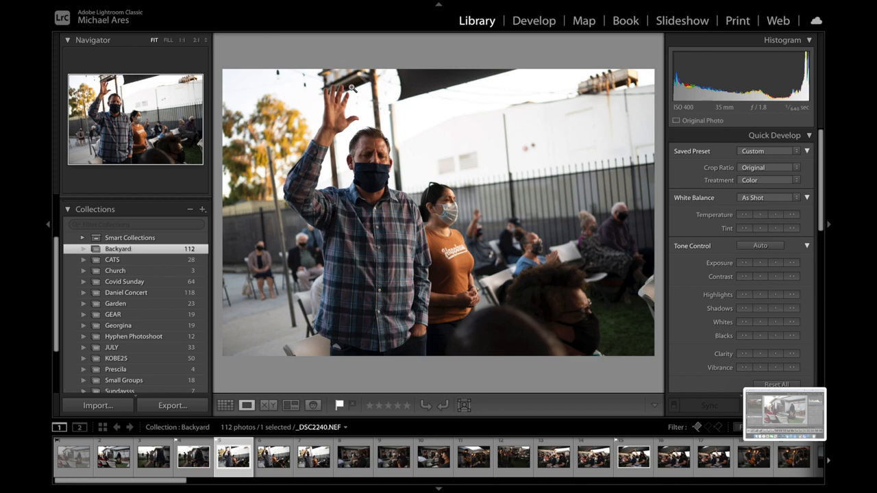
pyautogui.moveTo(403, 328)
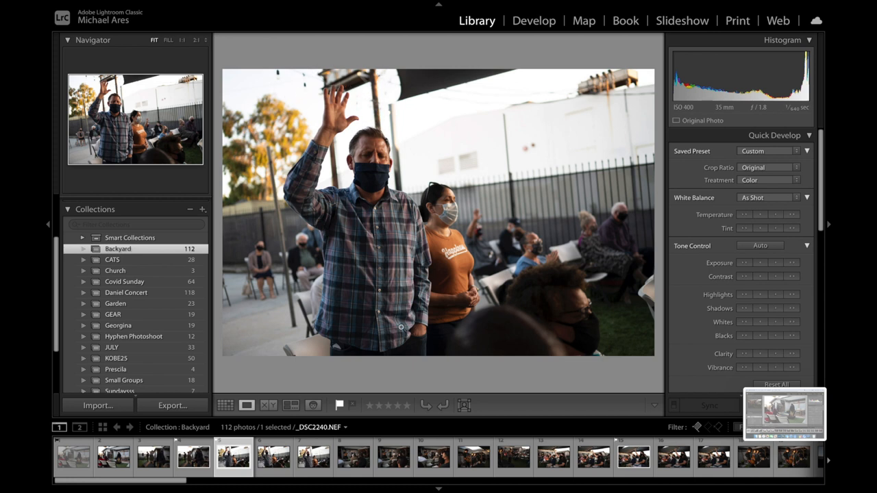
pyautogui.moveTo(416, 321)
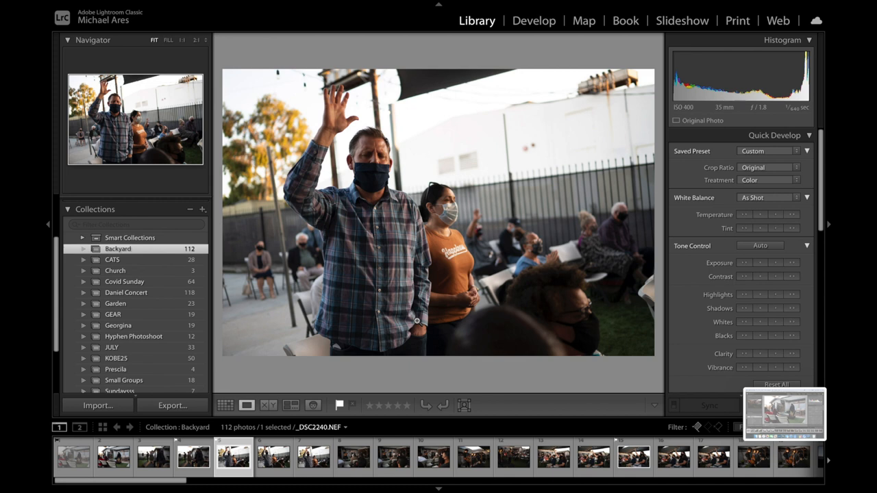
# Move from DSC2239 to DSC2240, the masked man raising his hand
pyautogui.click(353, 455)
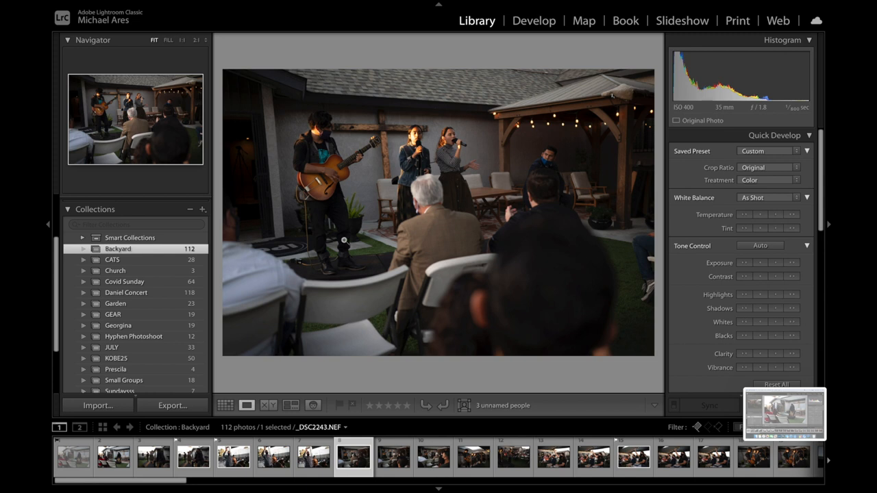
pyautogui.moveTo(441, 163)
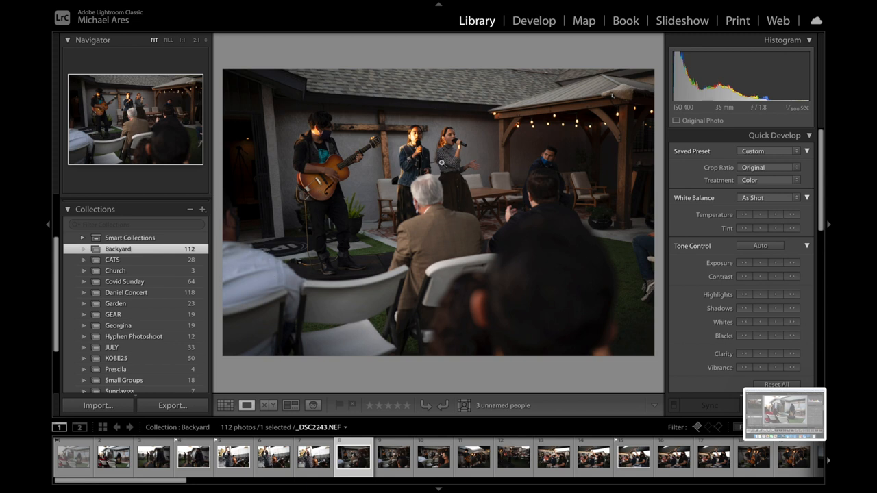
pyautogui.moveTo(299, 288)
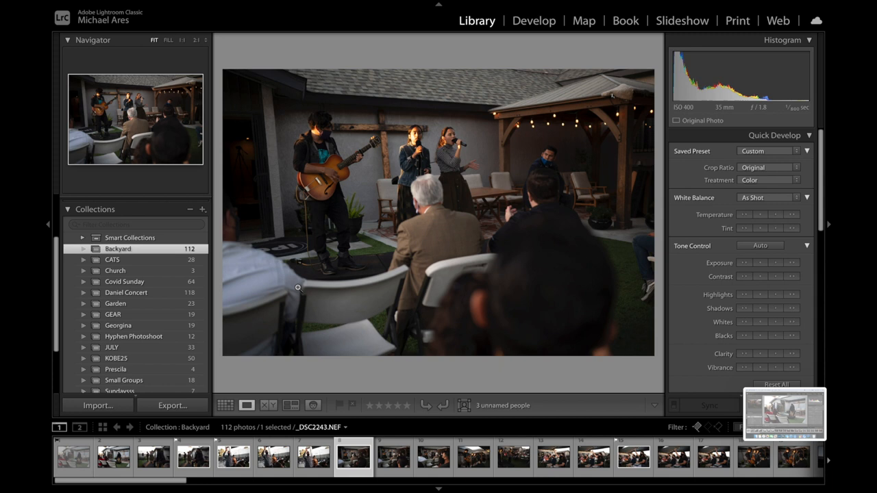
pyautogui.moveTo(409, 282)
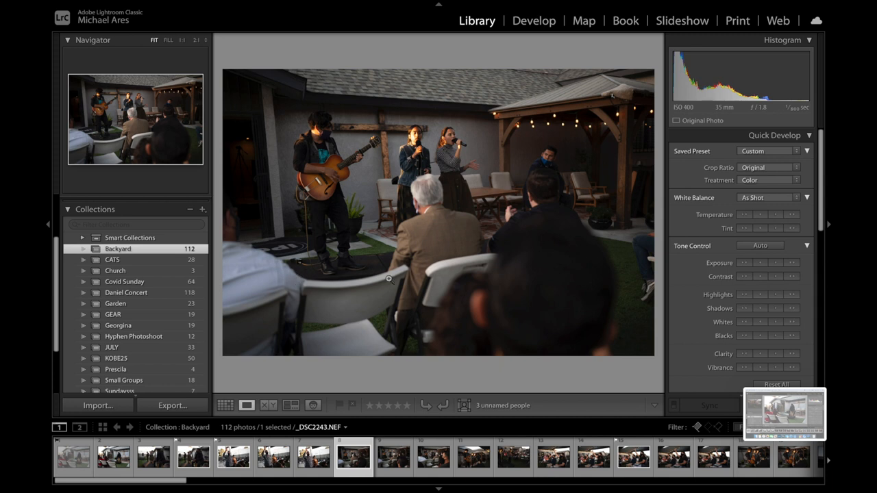
pyautogui.moveTo(348, 279)
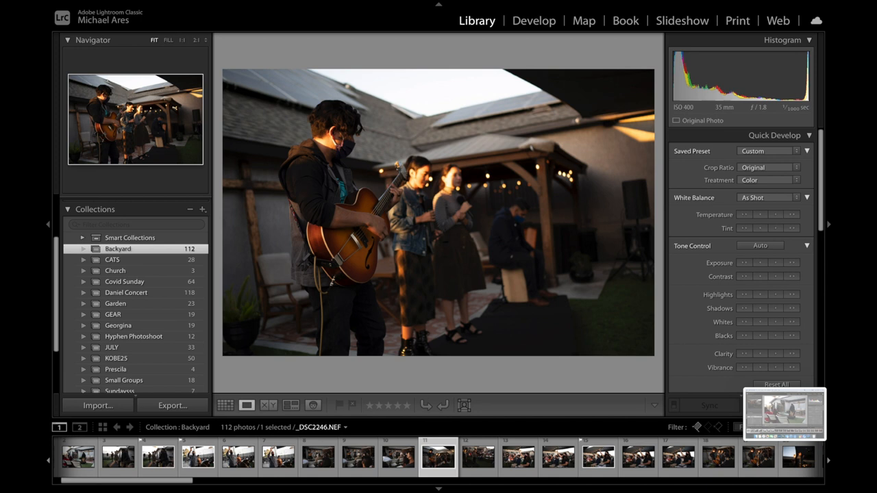
pyautogui.moveTo(340, 302)
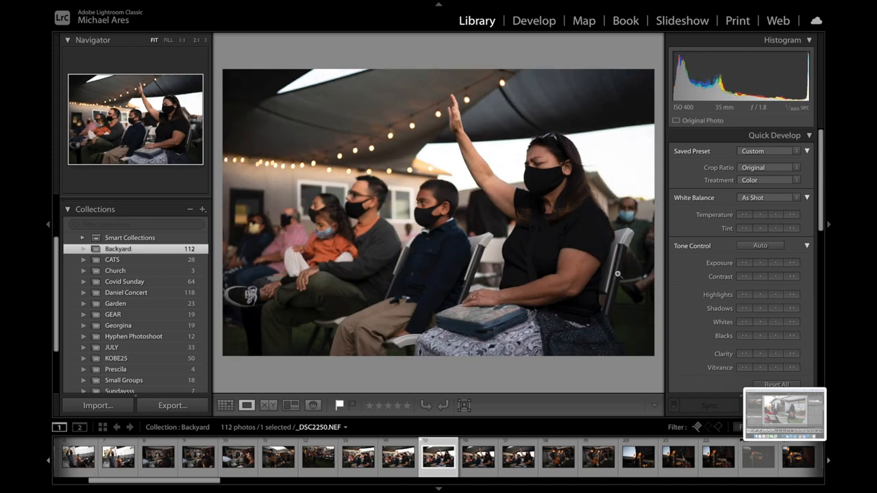
pyautogui.moveTo(277, 222)
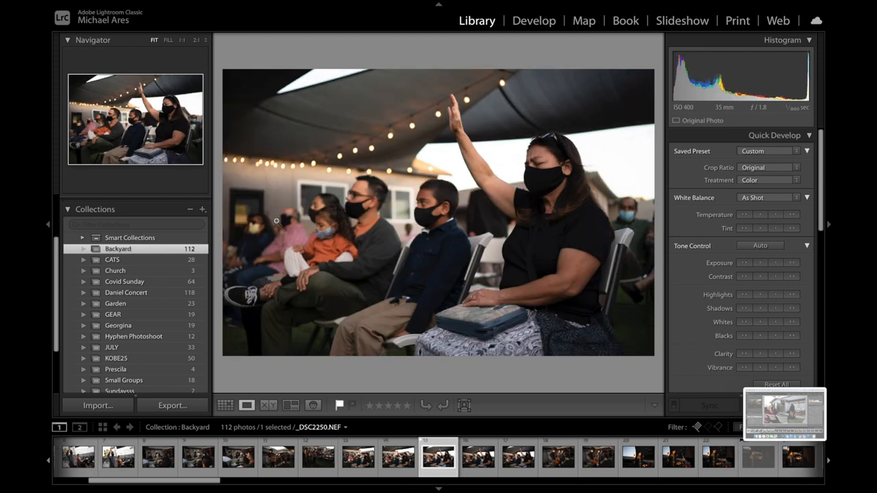
pyautogui.moveTo(380, 193)
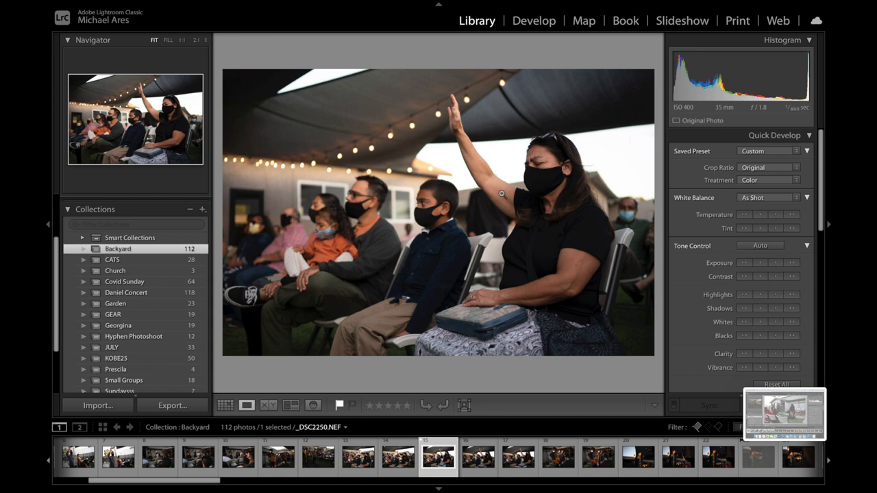
pyautogui.moveTo(450, 108)
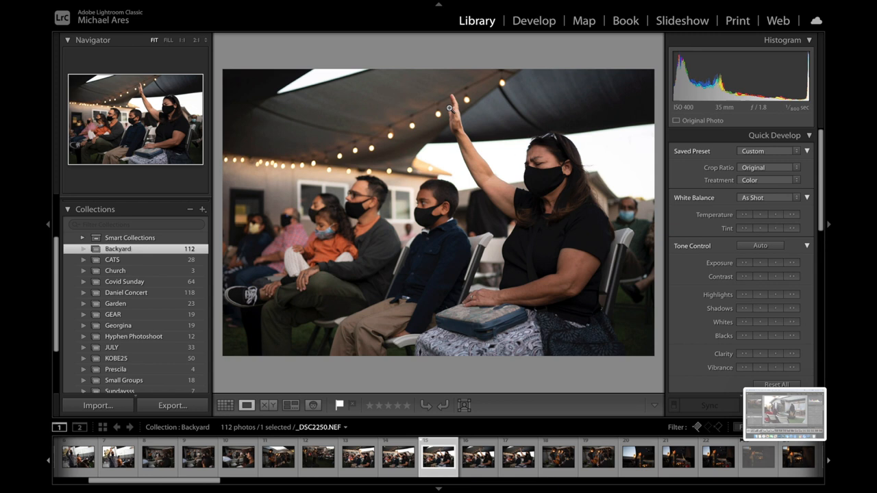
pyautogui.moveTo(227, 161)
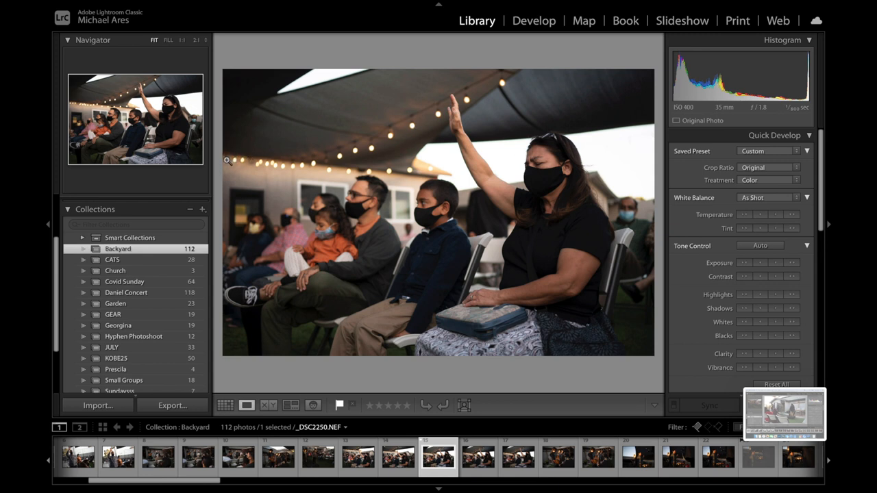
pyautogui.moveTo(356, 183)
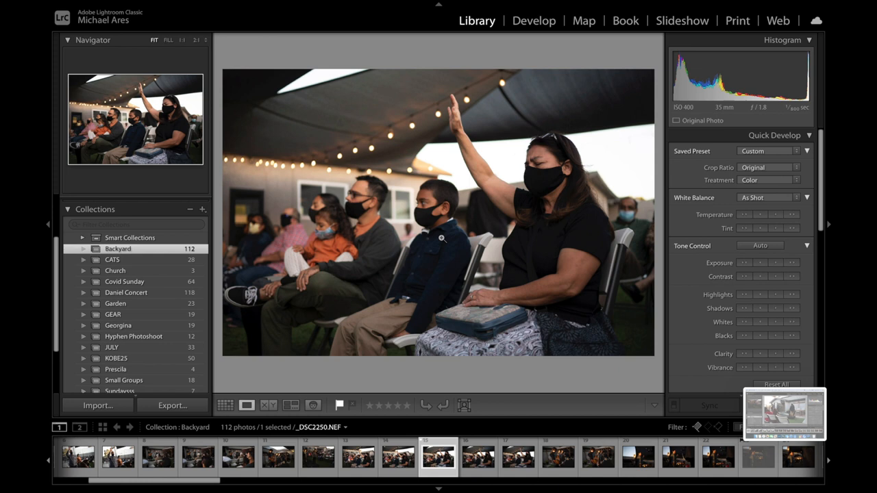
pyautogui.moveTo(542, 212)
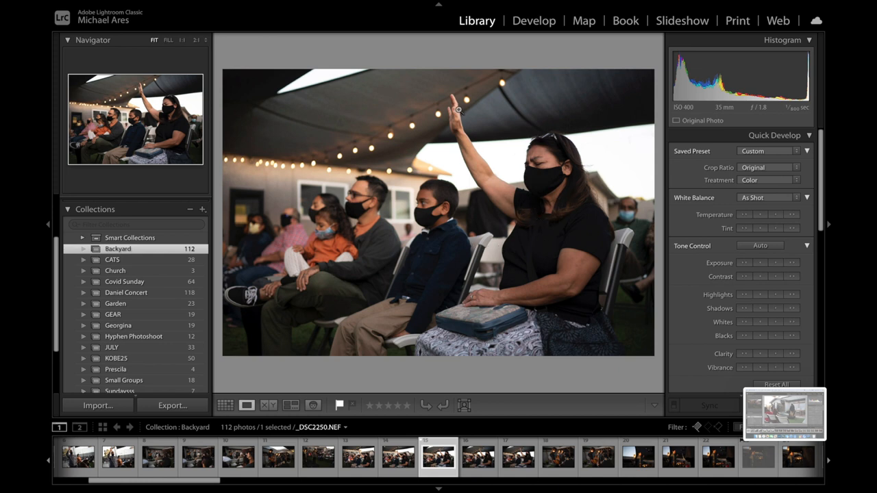
pyautogui.moveTo(454, 108)
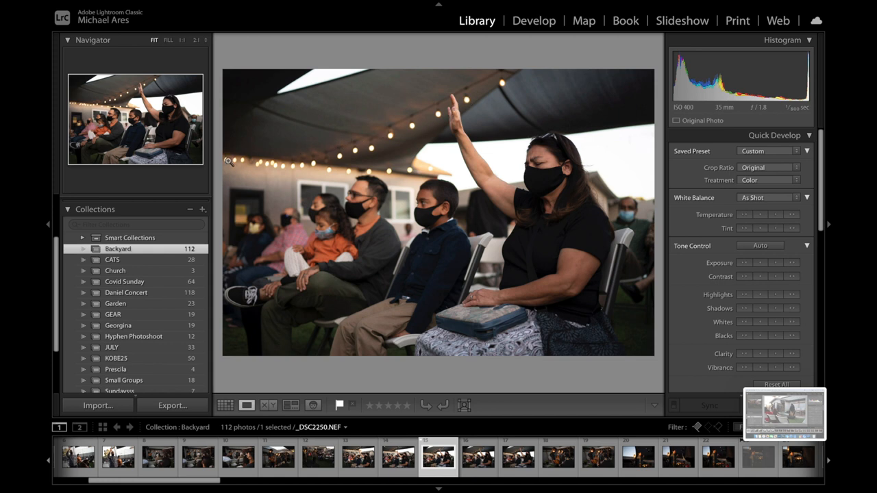
pyautogui.moveTo(267, 241)
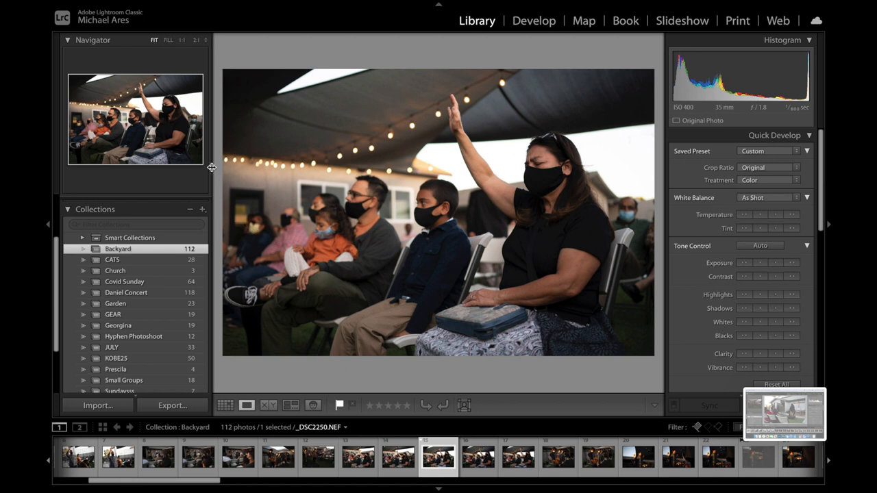
pyautogui.moveTo(499, 245)
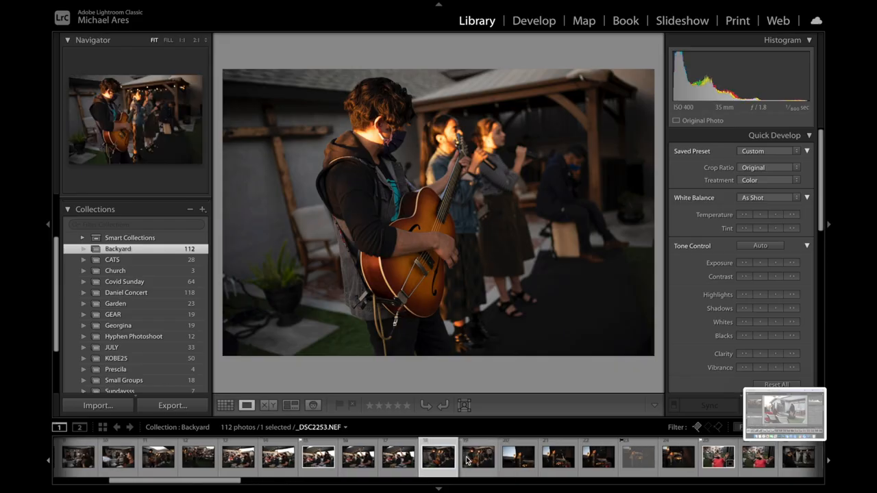
pyautogui.moveTo(477, 455)
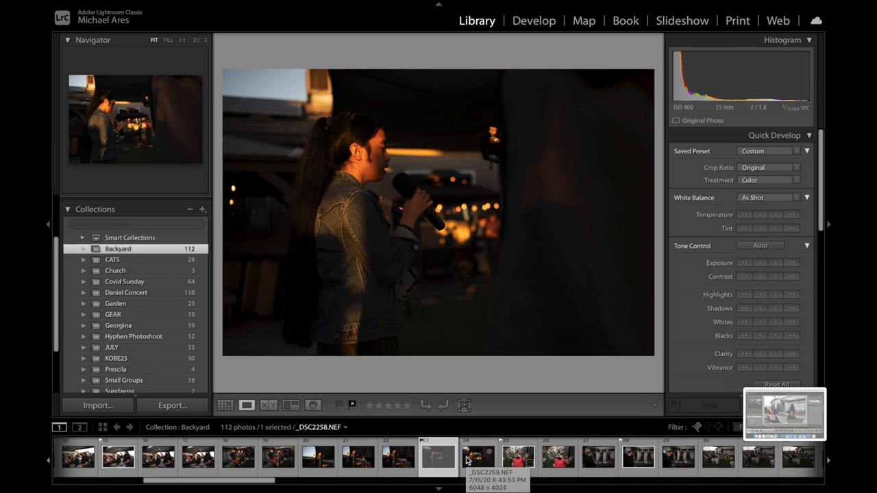
# Select DSC2260, the woman in red raising her hand, and bring it into Develop
pyautogui.click(438, 455)
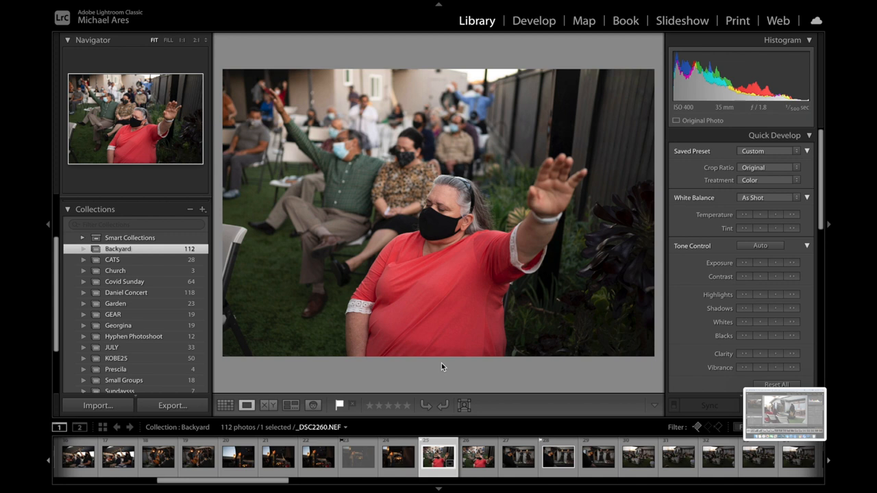
pyautogui.click(534, 21)
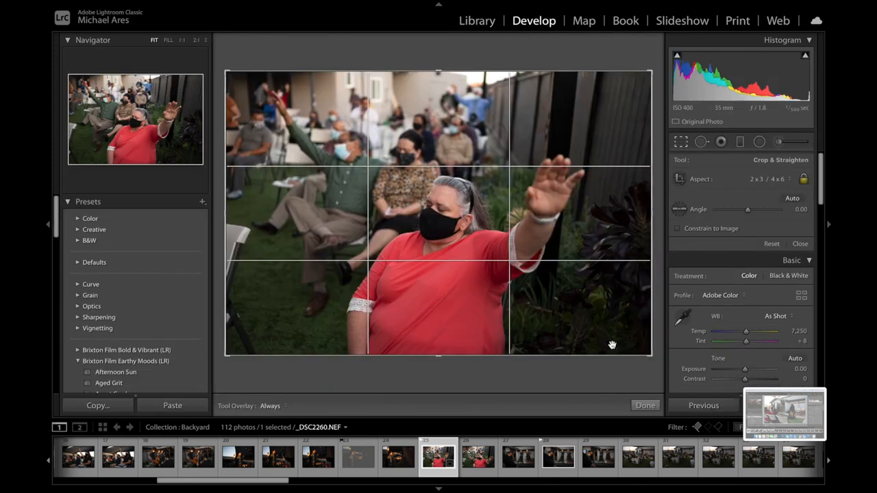
# Tighten the crop around the woman in red and the raised hands, then return to Library
pyautogui.moveTo(614, 345); pyautogui.dragTo(623, 336)
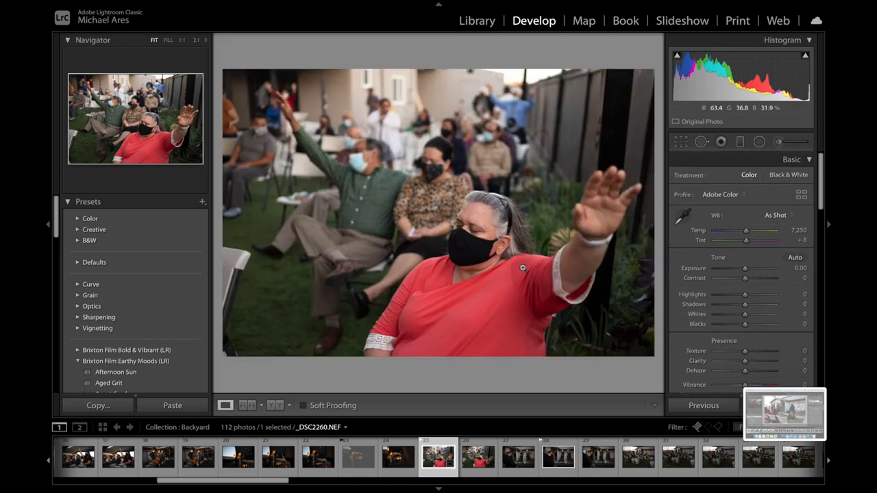
pyautogui.click(477, 21)
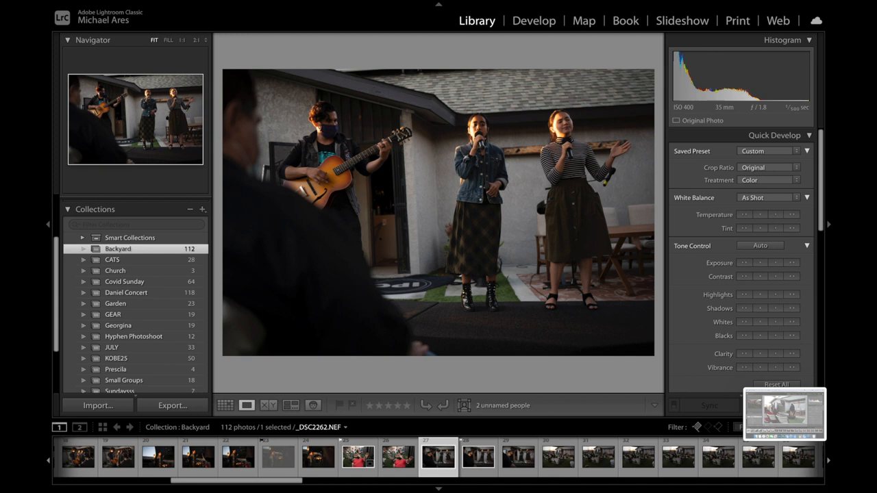
pyautogui.moveTo(222, 126)
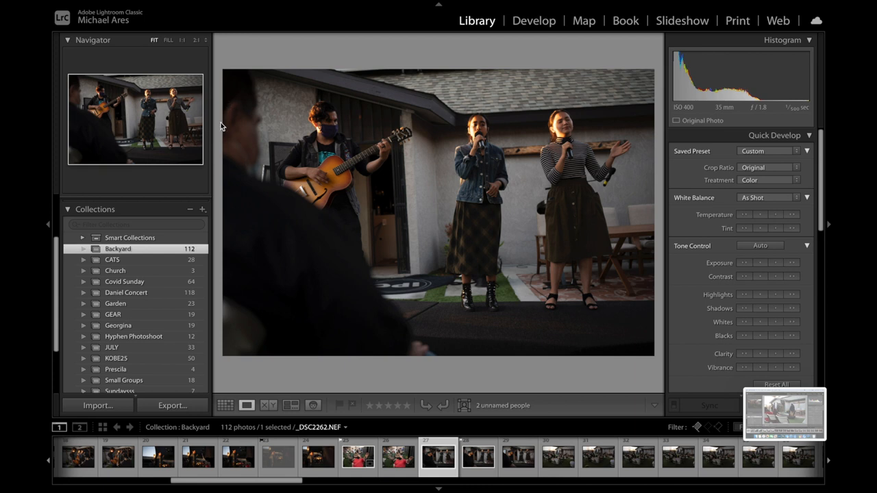
pyautogui.moveTo(252, 115)
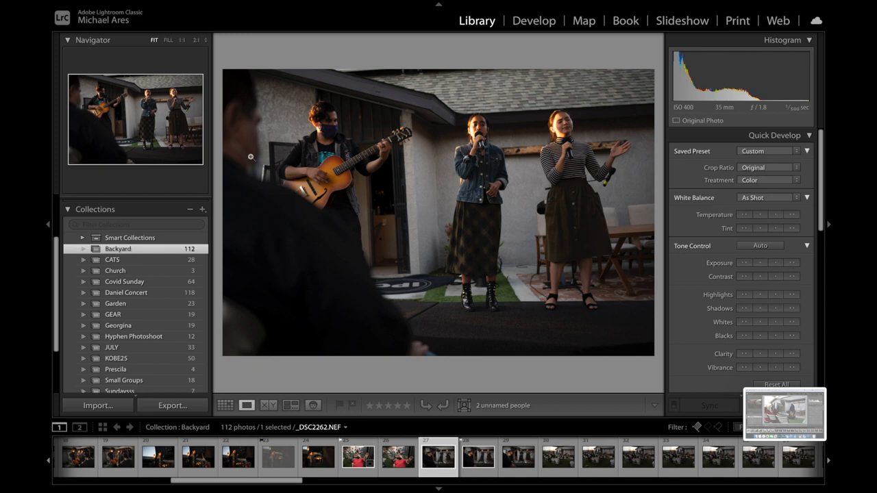
pyautogui.moveTo(258, 200)
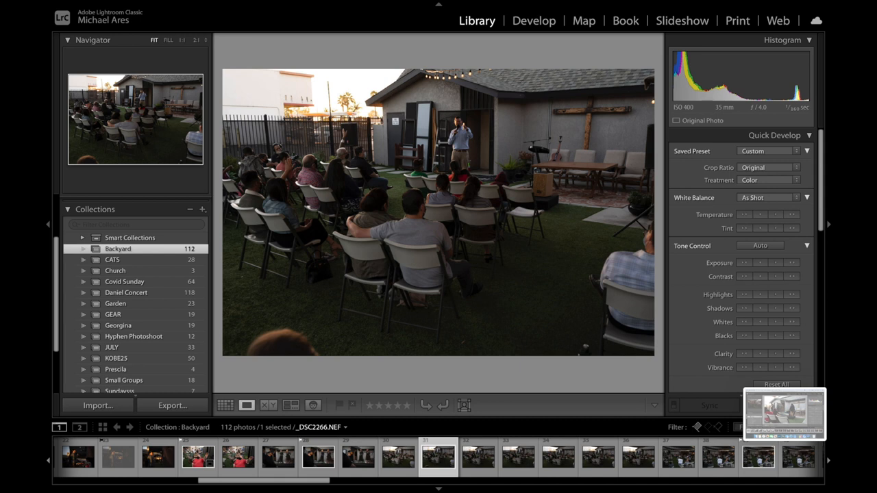
pyautogui.moveTo(381, 156)
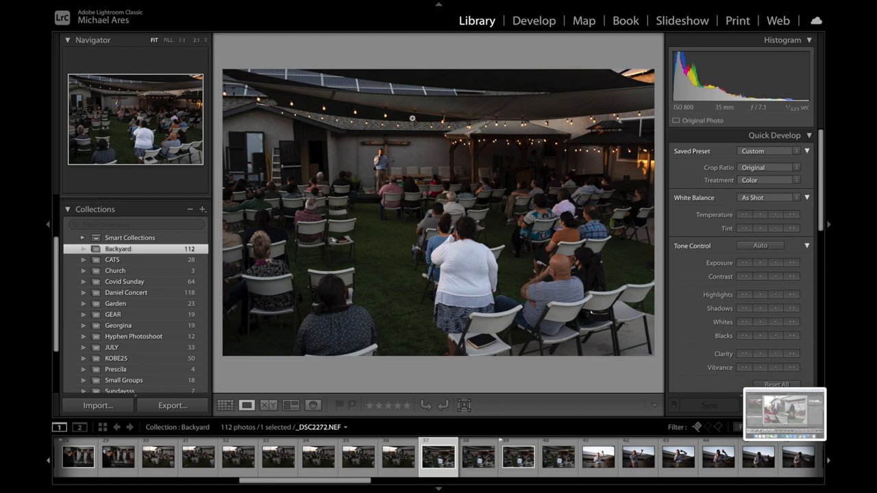
pyautogui.moveTo(504, 163)
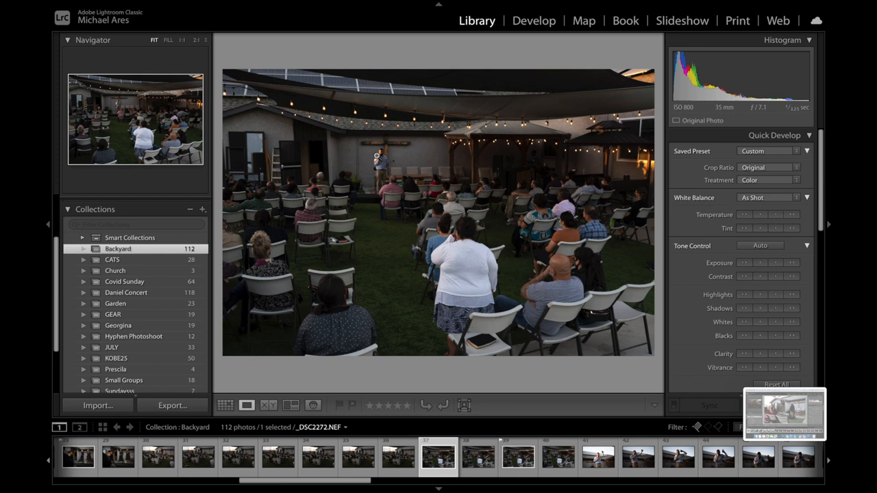
pyautogui.moveTo(312, 265)
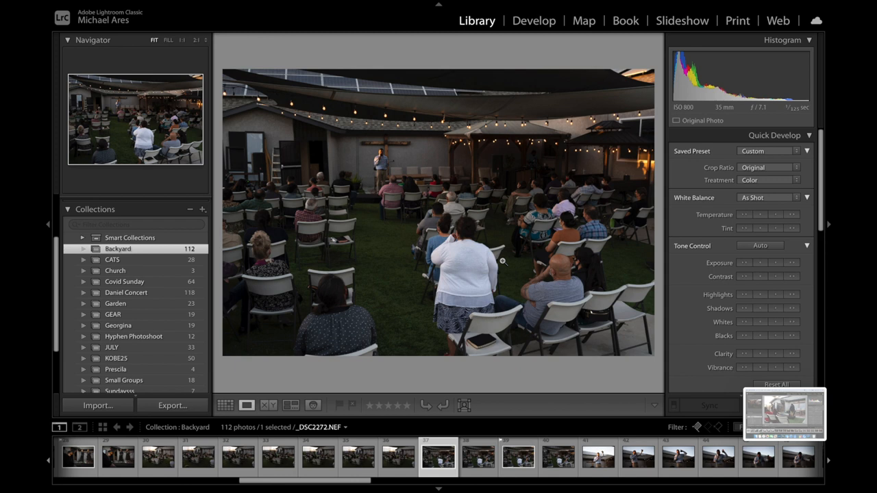
pyautogui.moveTo(272, 163)
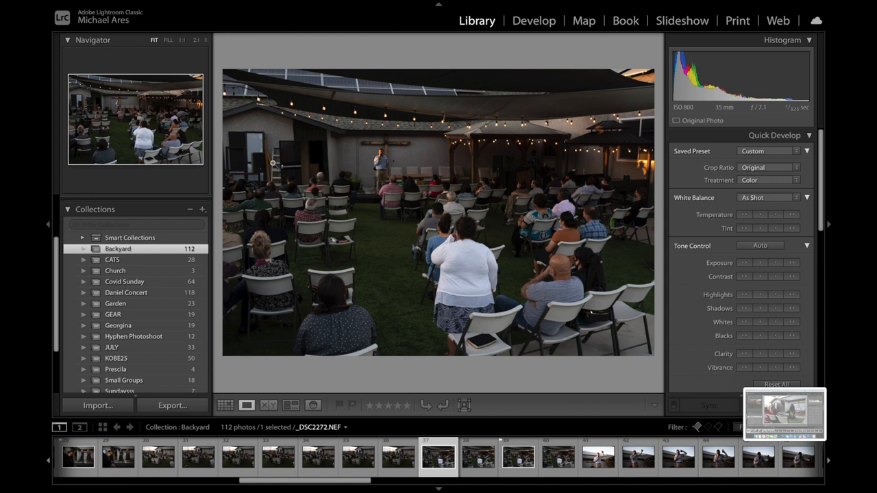
pyautogui.moveTo(227, 155)
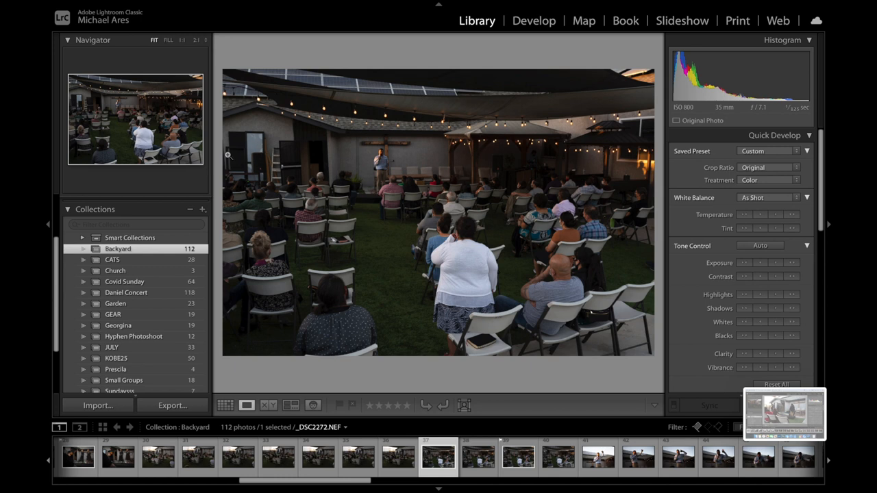
pyautogui.moveTo(253, 145)
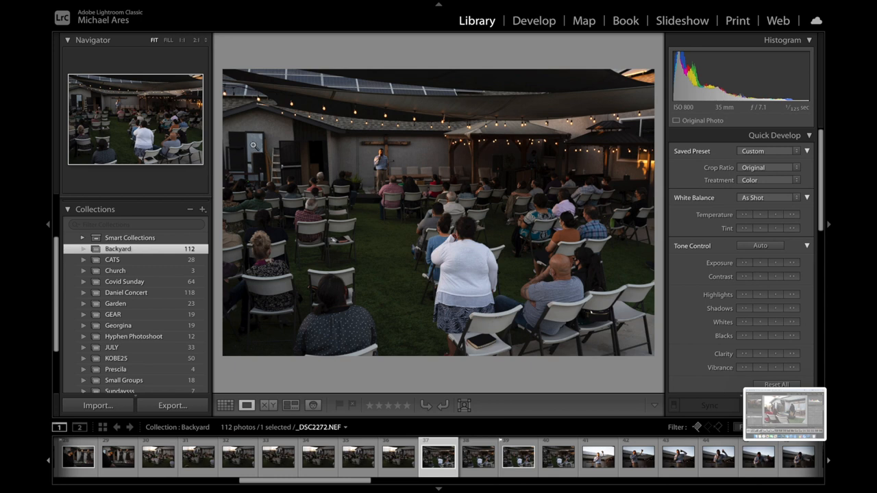
pyautogui.moveTo(504, 169)
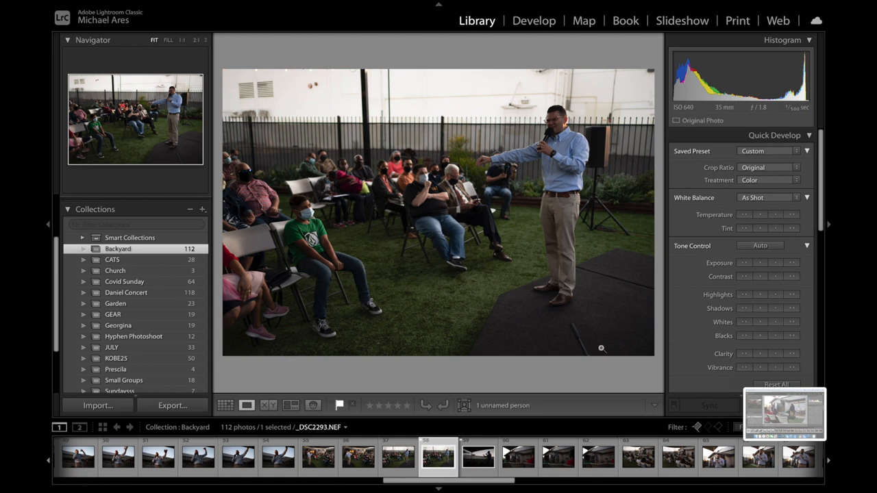
pyautogui.moveTo(604, 394)
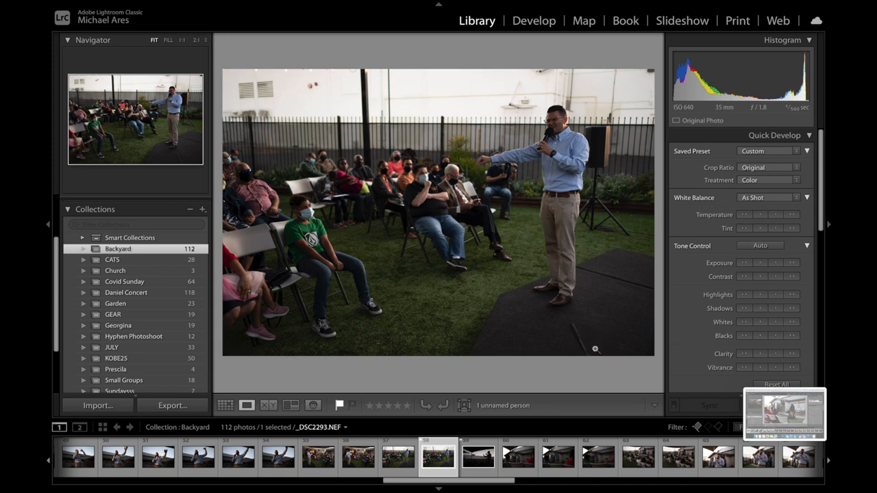
pyautogui.moveTo(578, 321)
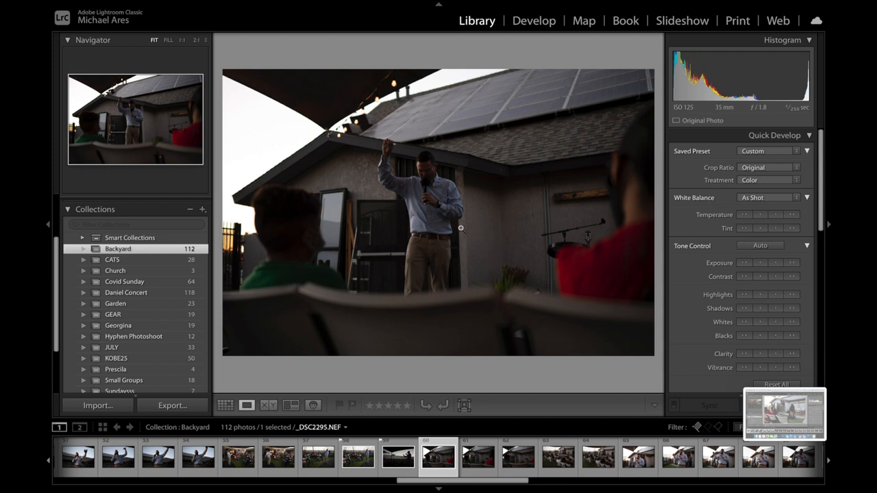
pyautogui.moveTo(308, 264)
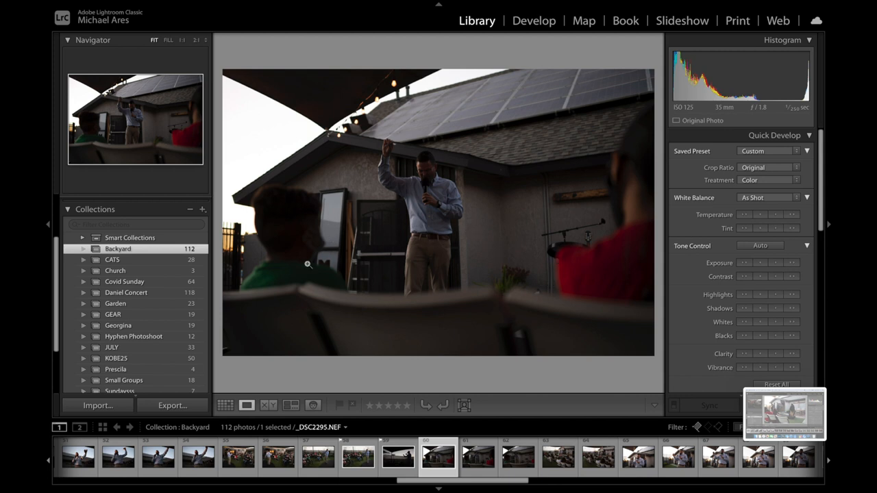
pyautogui.moveTo(349, 269)
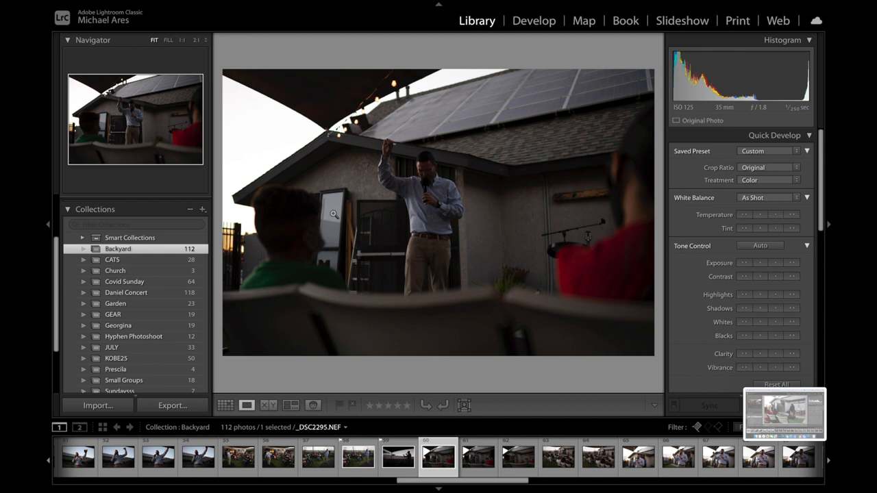
pyautogui.moveTo(313, 227)
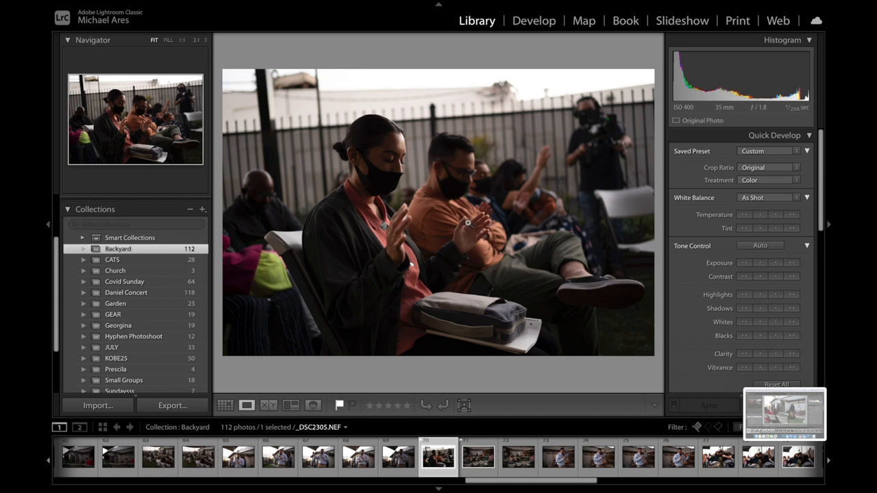
pyautogui.moveTo(383, 238)
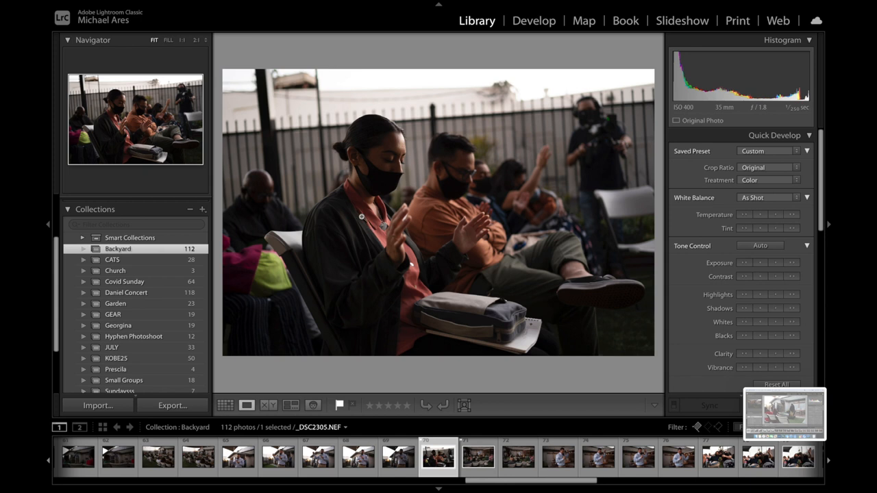
# Step from DSC2305 past the embracing couple toward DSC2317, the man bowed over a chair
pyautogui.click(438, 454)
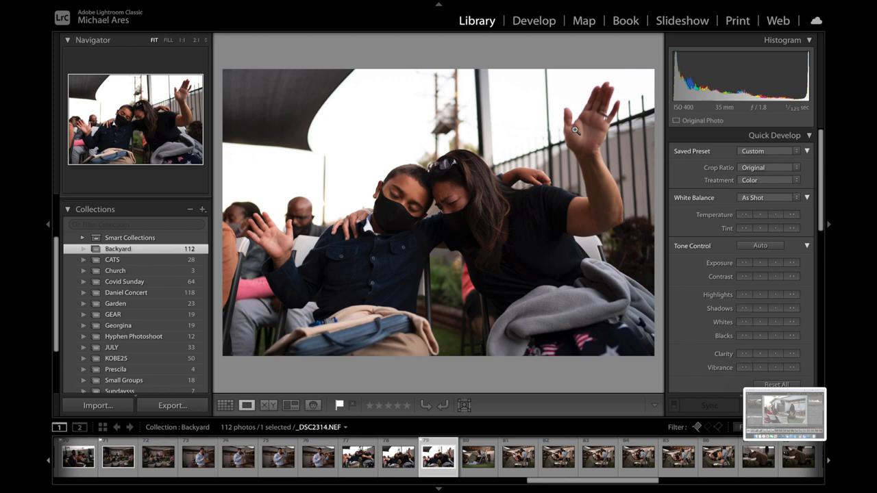
pyautogui.moveTo(602, 259)
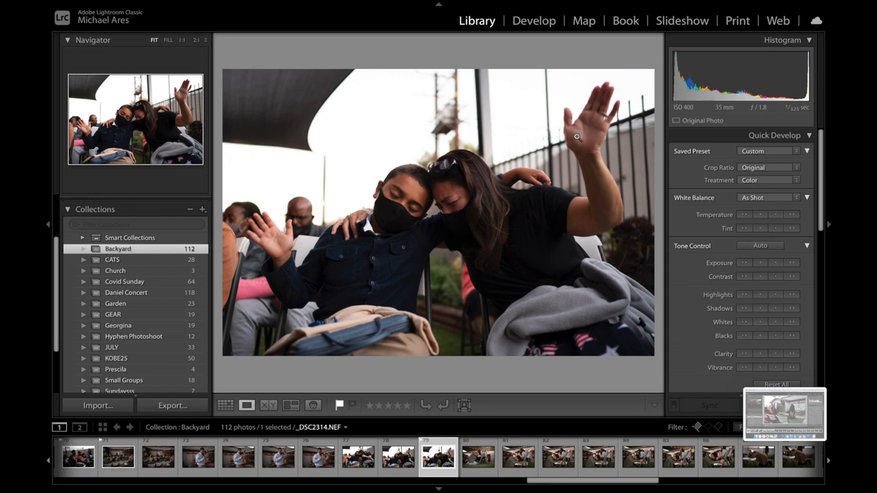
pyautogui.moveTo(599, 296)
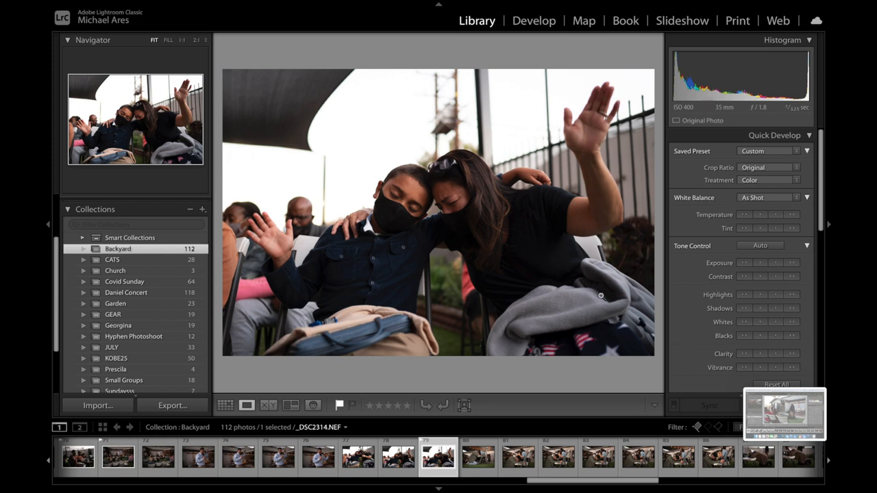
pyautogui.moveTo(584, 116)
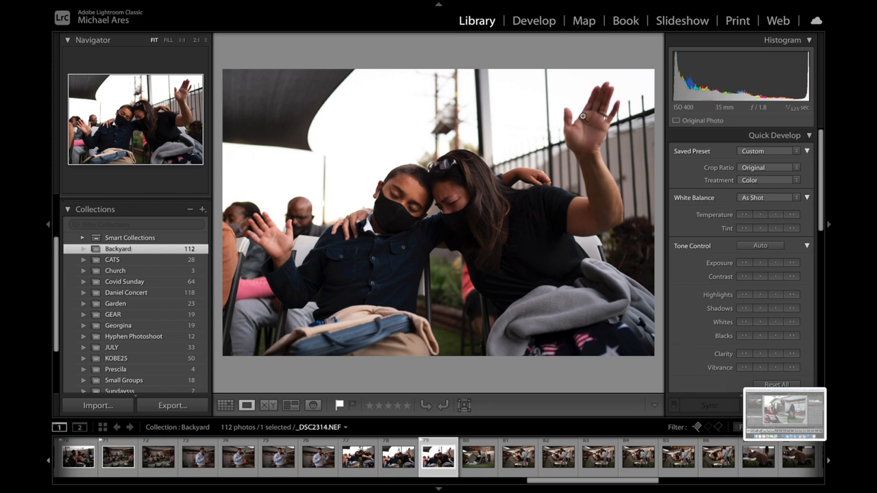
pyautogui.moveTo(606, 90)
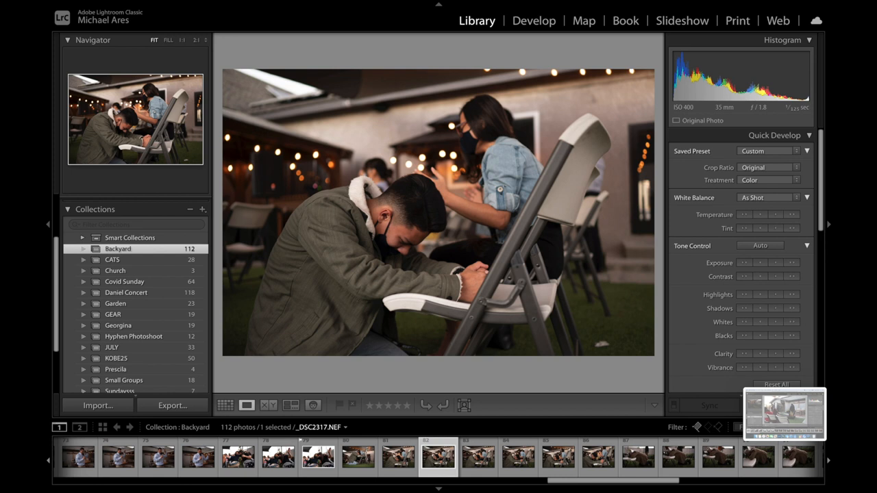
# Continue through DSC2329 and DSC2333 to DSC2336, the older man kneeling beneath the chairs
pyautogui.click(472, 456)
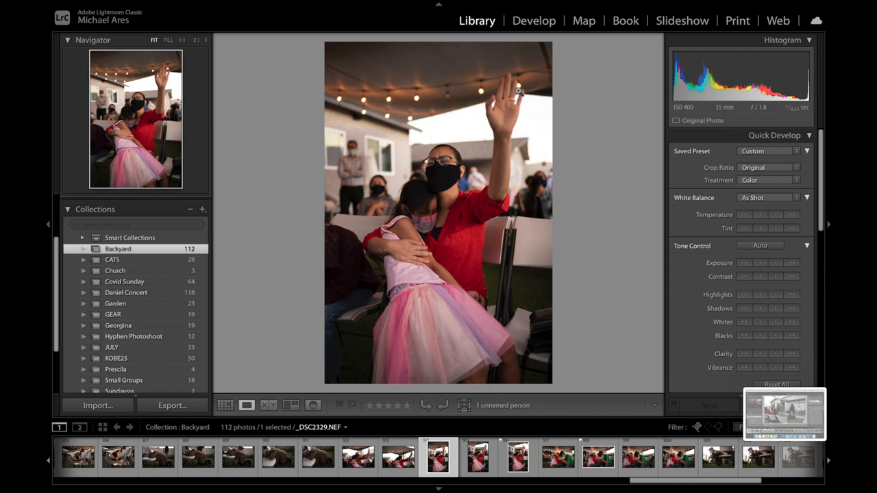
pyautogui.moveTo(426, 89)
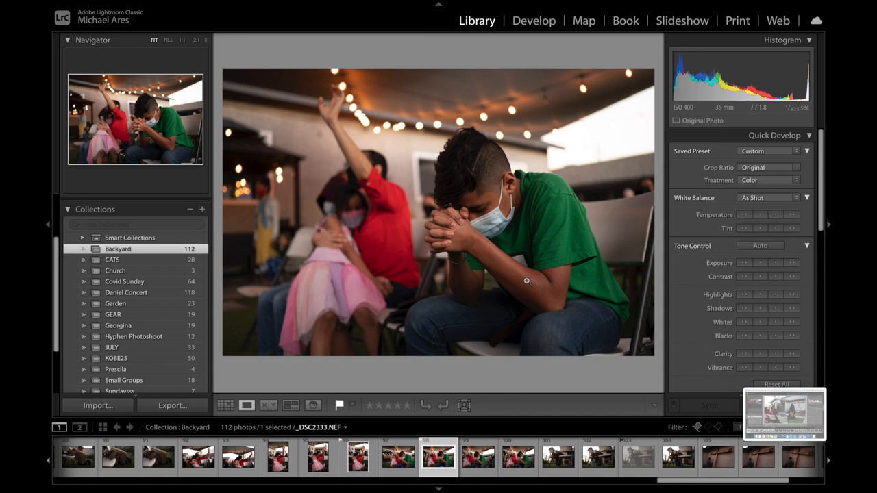
pyautogui.moveTo(372, 213)
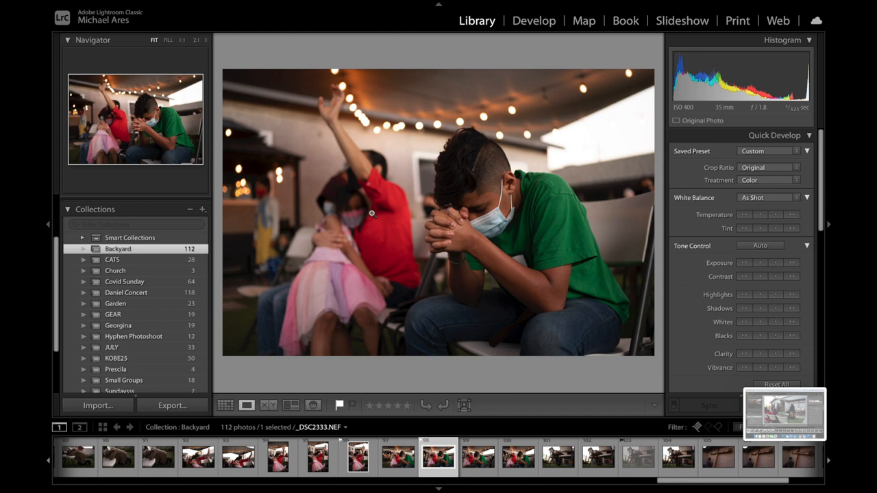
pyautogui.moveTo(327, 140)
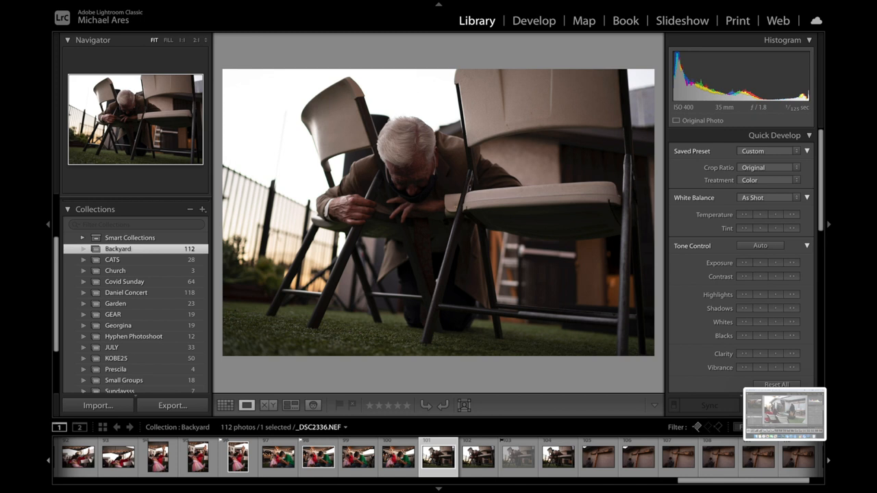
pyautogui.moveTo(472, 198)
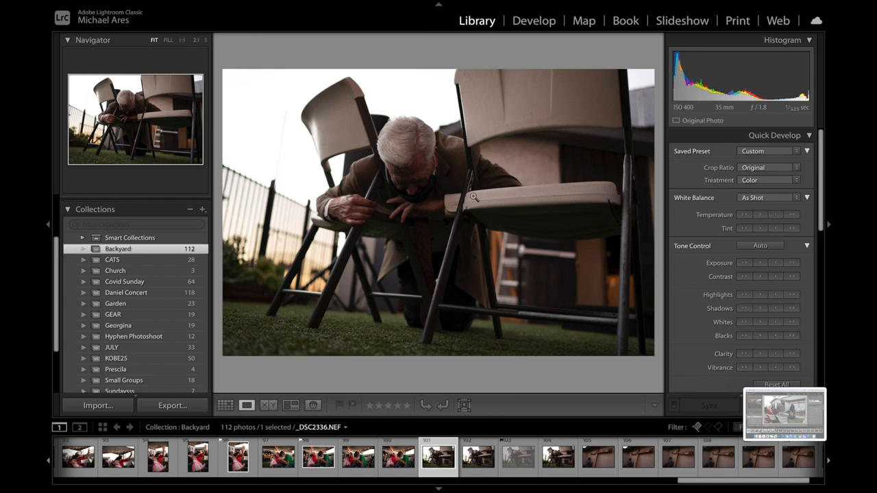
# Brighten the kneeling-man photo with raised Exposure in Develop, then select DSC2346 with the wooden cross
pyautogui.click(534, 20)
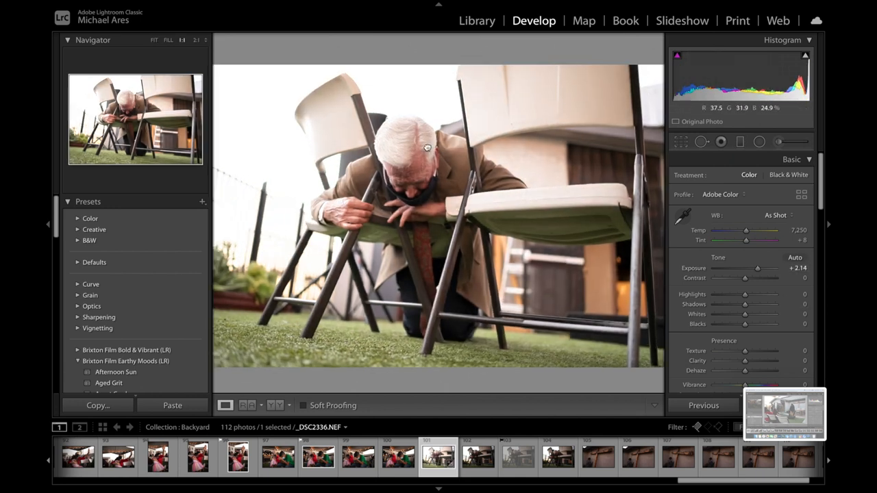
pyautogui.click(154, 40)
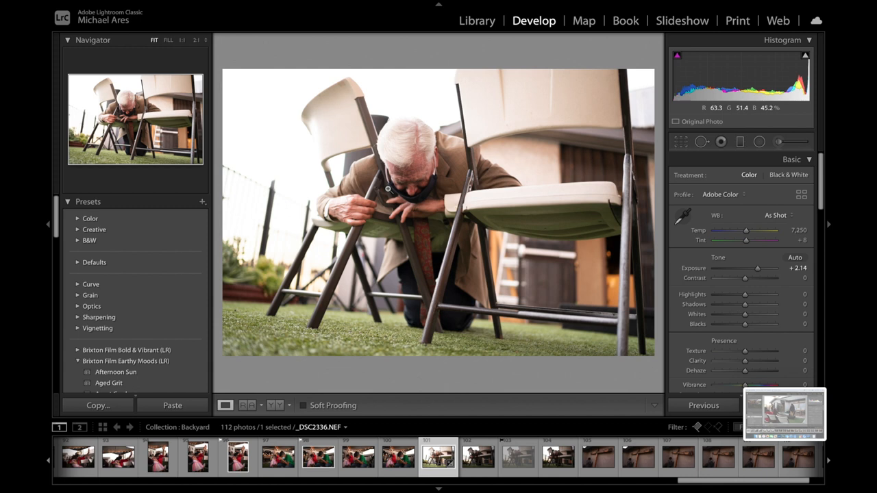
pyautogui.moveTo(756, 267); pyautogui.dragTo(753, 267)
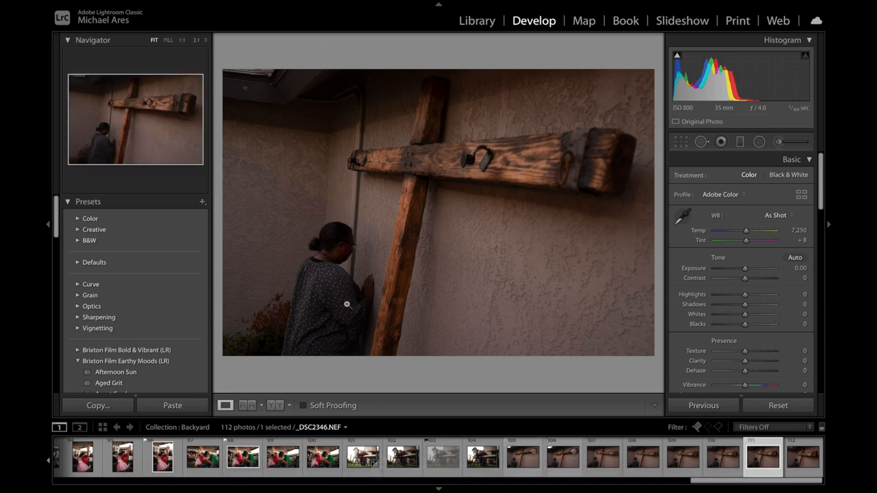
pyautogui.moveTo(331, 274)
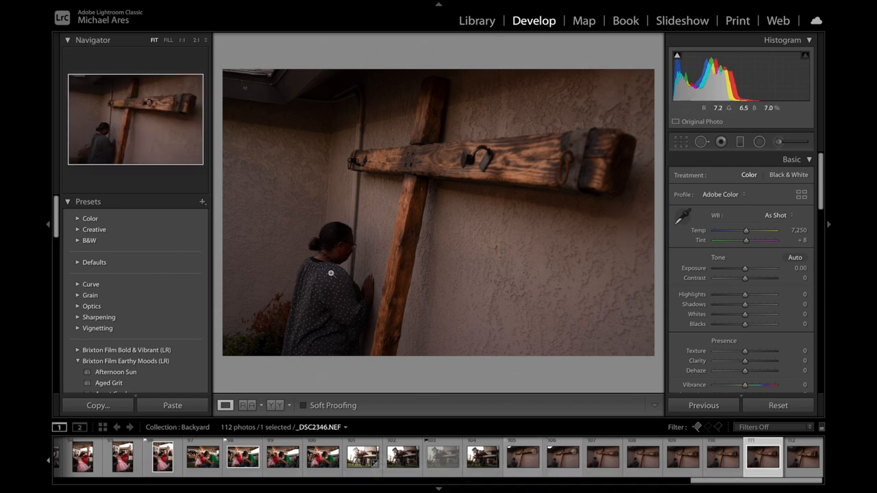
pyautogui.moveTo(381, 279)
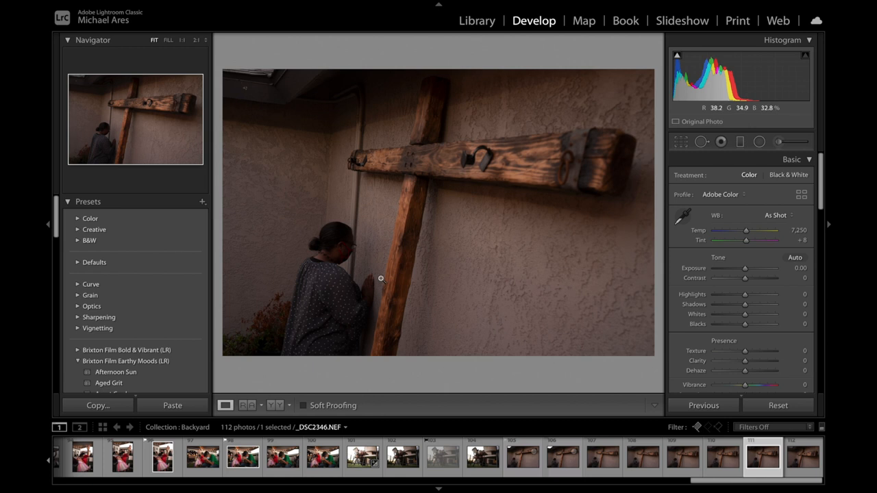